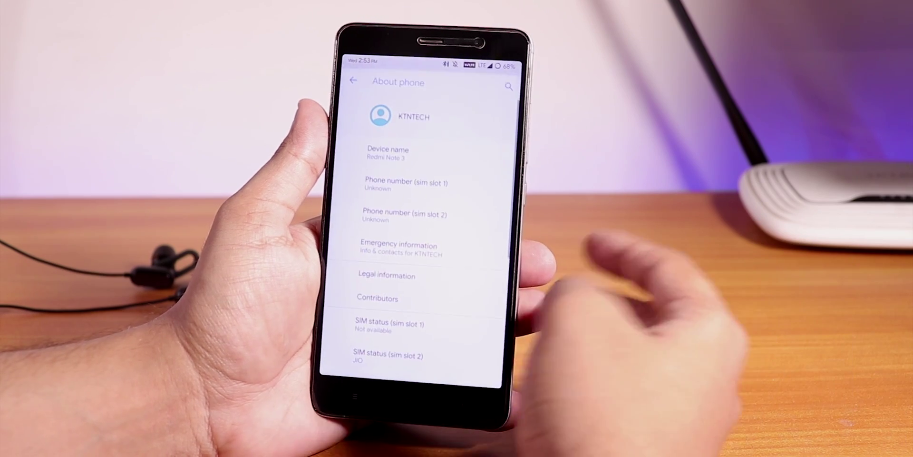
Scroll down the Sound settings to reach 'Other sounds and vibrations'.
{"action": "scroll", "scroll_direction": "down", "scroll_amount": 3}
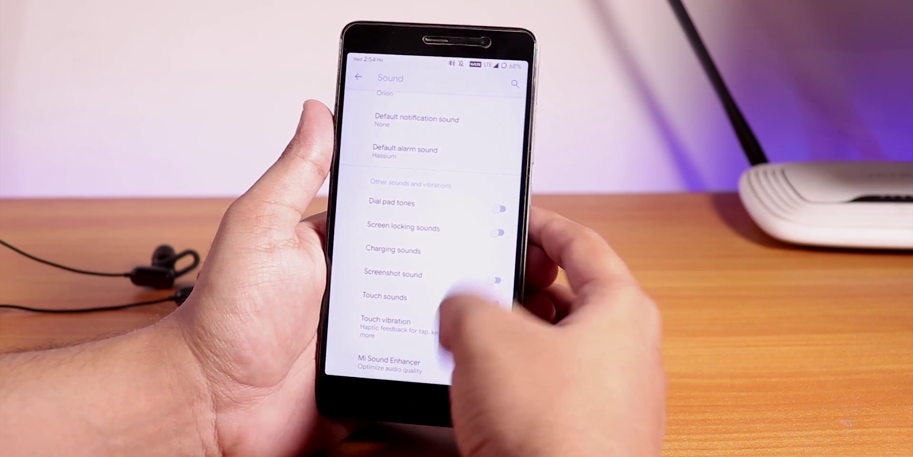
{"action": "scroll", "scroll_direction": "down", "scroll_amount": 3}
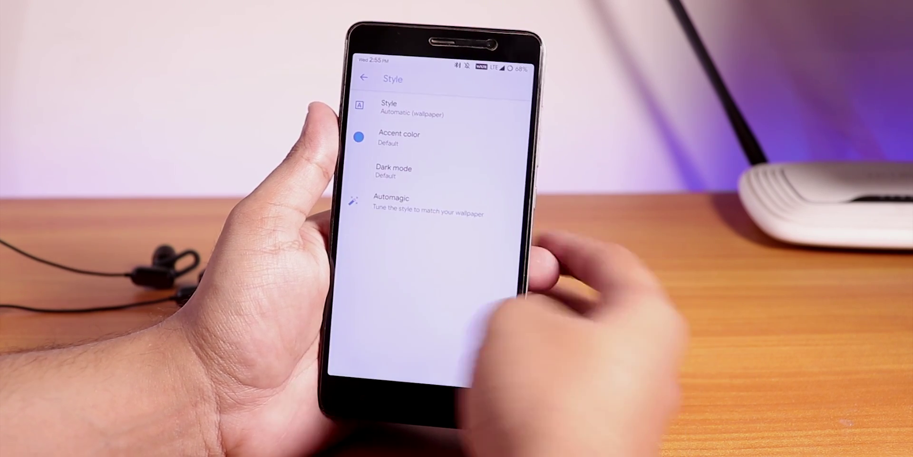
Open Display > Style to see Style, Accent color, Dark mode and Automagic.
{"action": "left_click", "coordinate": [363, 78]}
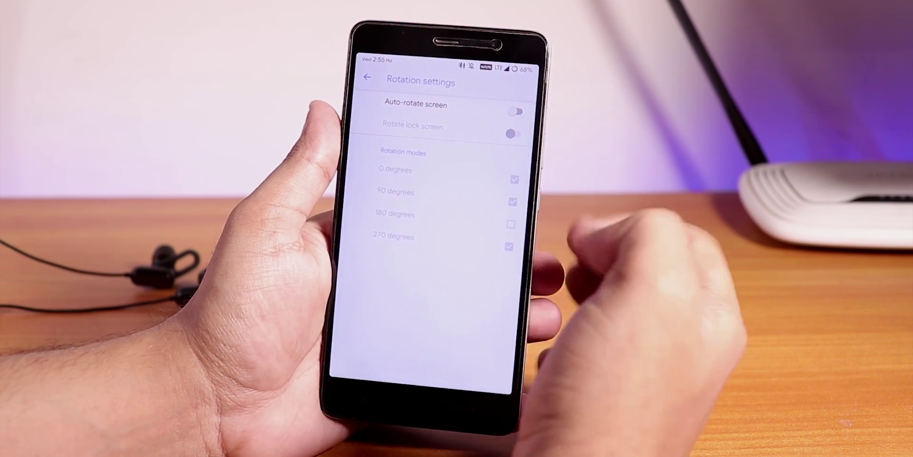
Open Display > Font and scroll through the installed system fonts.
{"action": "left_click", "coordinate": [366, 79]}
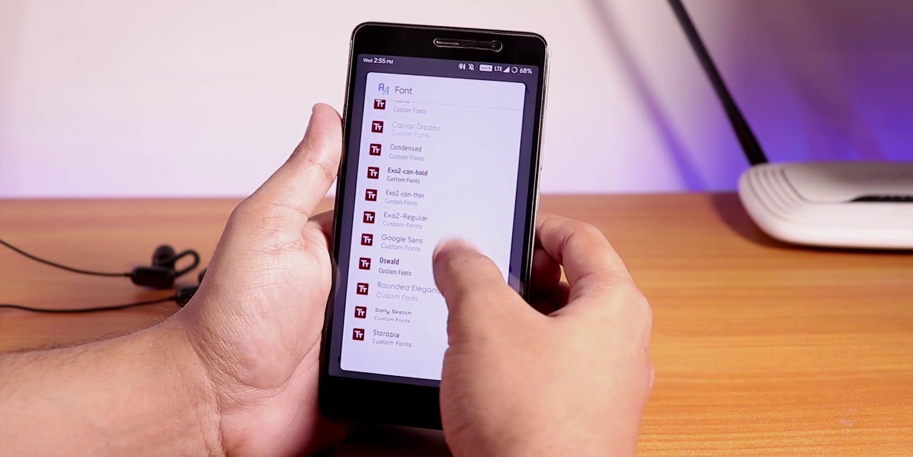
{"action": "scroll", "scroll_direction": "down", "scroll_amount": 3}
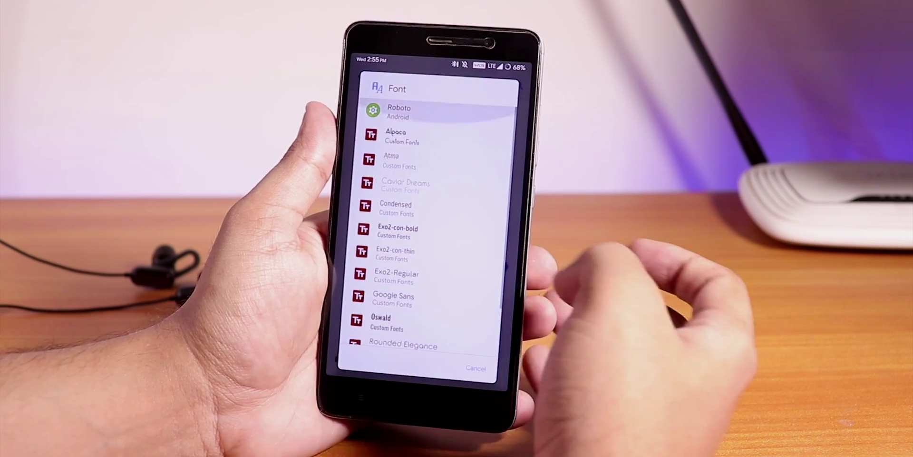
{"action": "scroll", "scroll_direction": "down", "scroll_amount": 3}
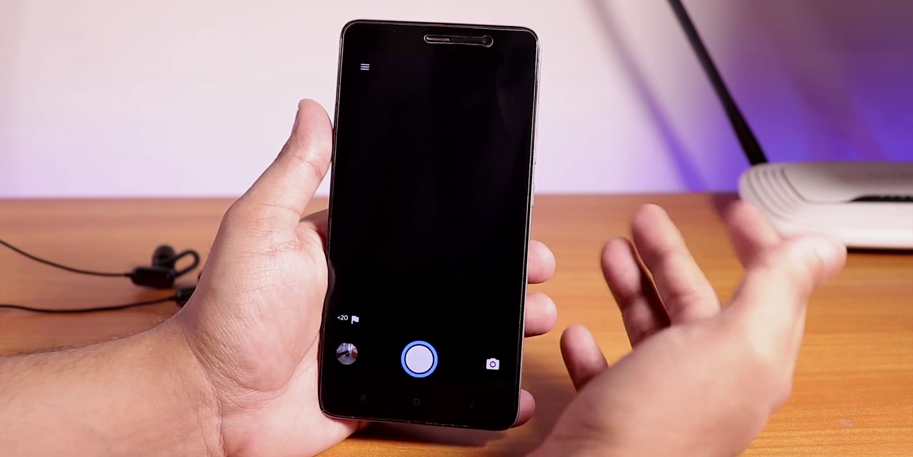
{"action": "left_click", "coordinate": [365, 65]}
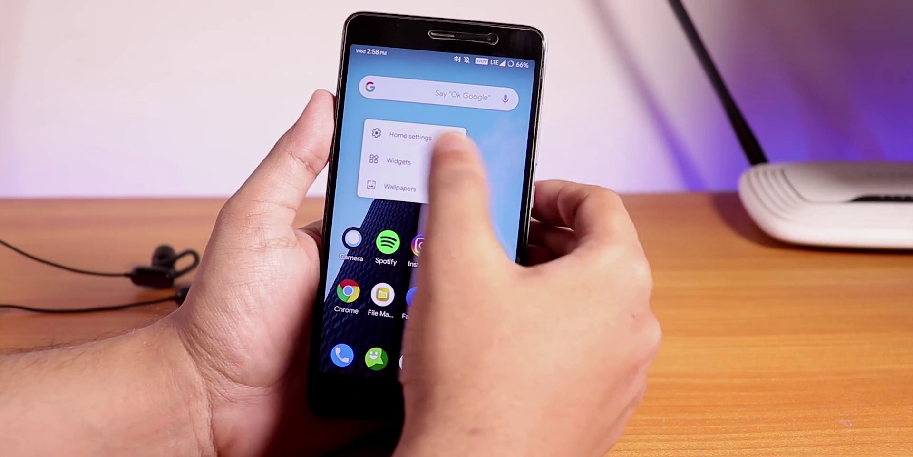
Long-press empty home screen space to show the Home settings, Widgets and Wallpapers menu.
{"action": "left_click", "coordinate": [403, 161]}
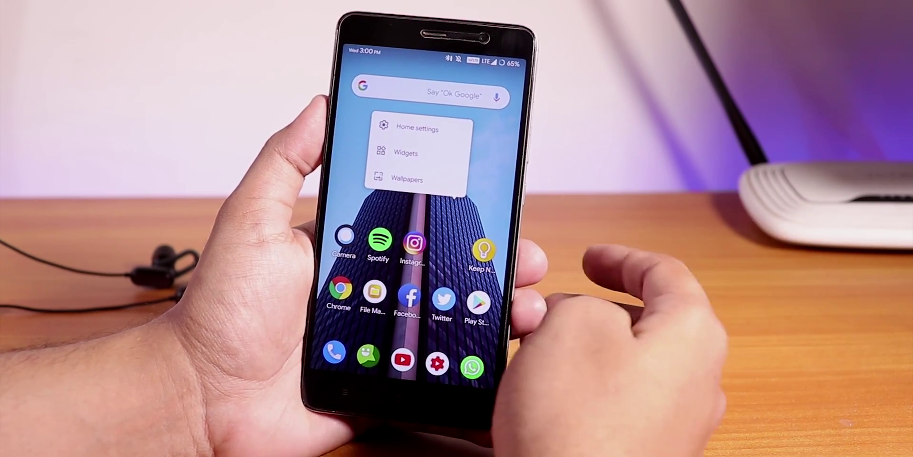
Open Home settings to review grid size, icon labels and drawer options.
{"action": "left_click", "coordinate": [415, 127]}
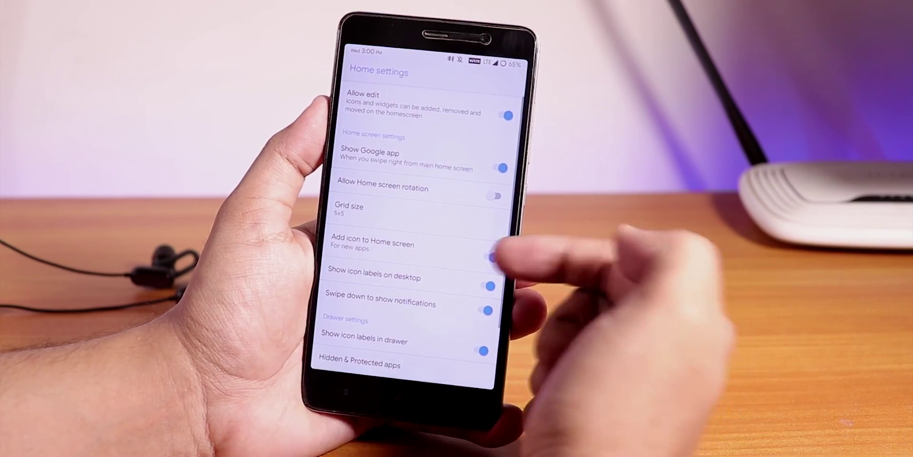